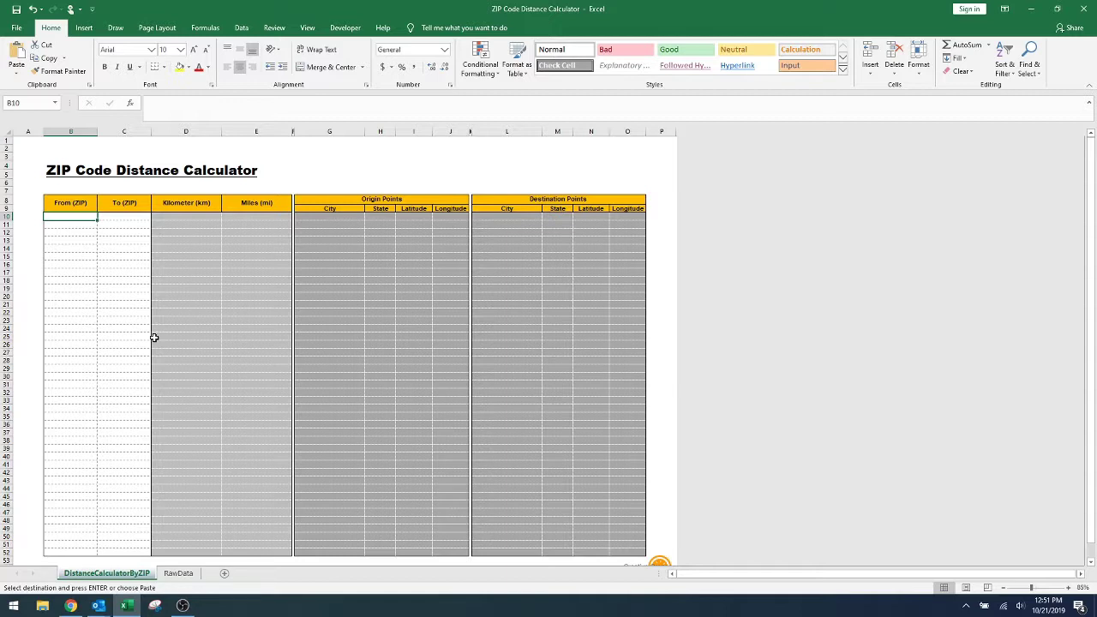
mouse_move(146, 312)
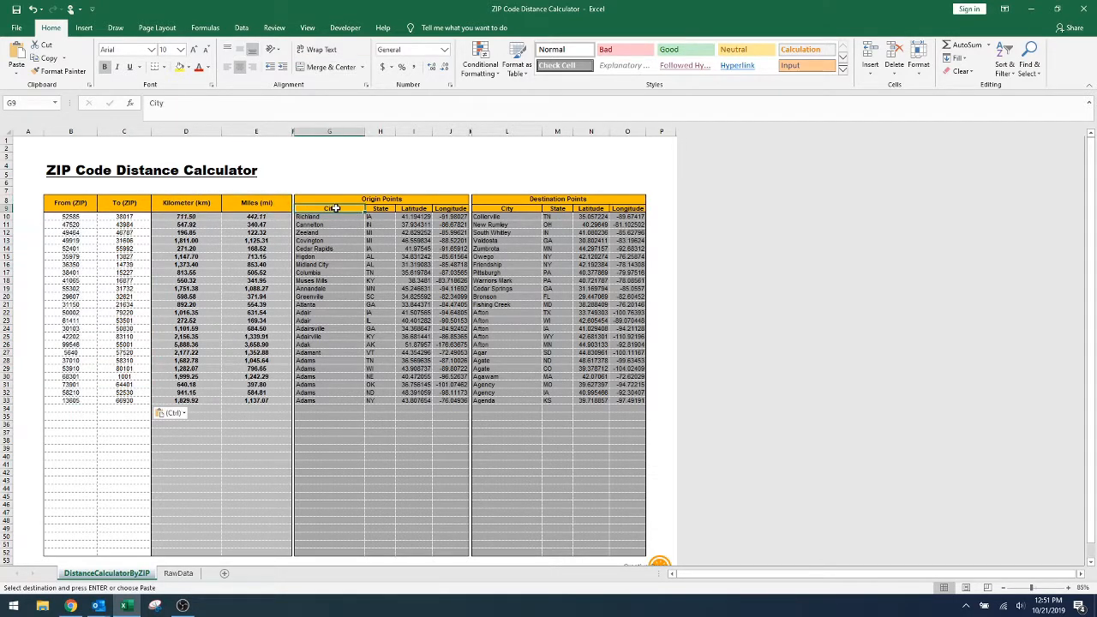
mouse_move(350, 223)
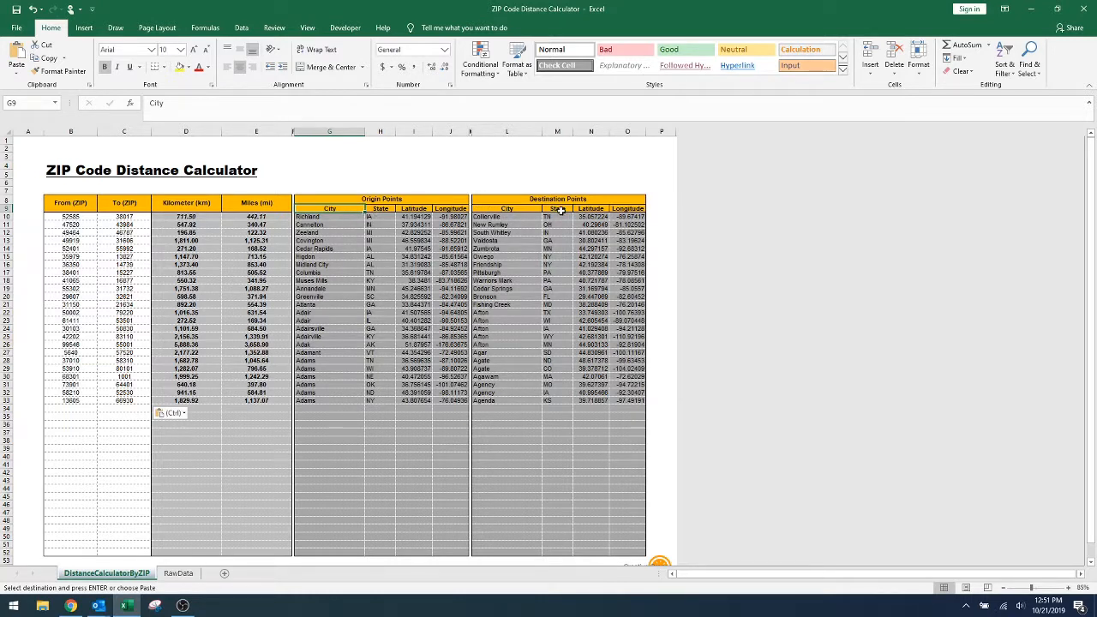
click(450, 209)
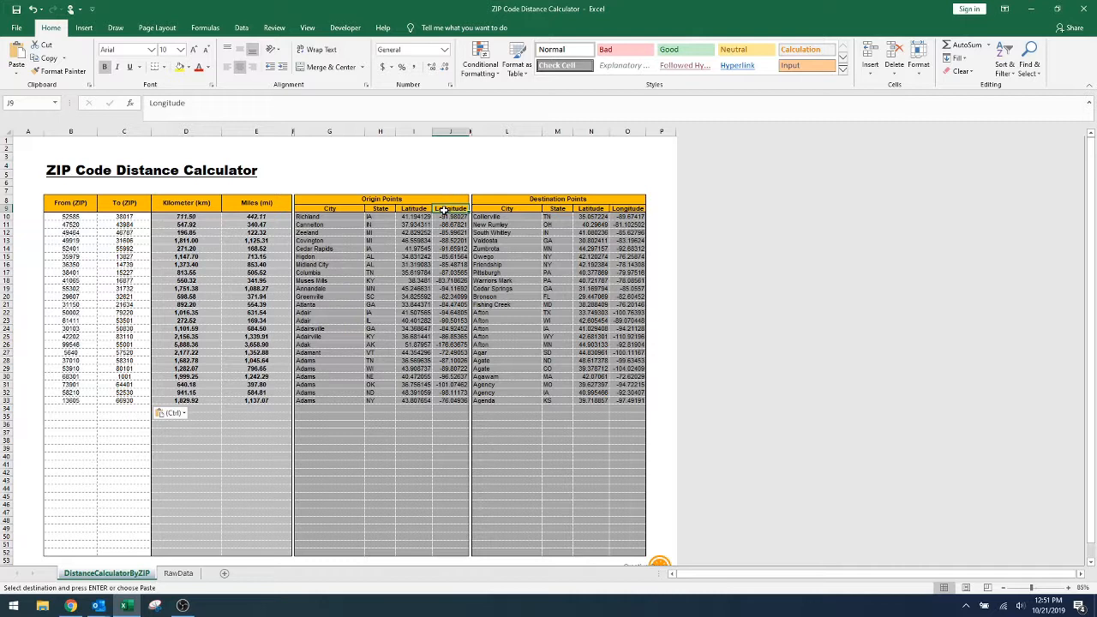
mouse_move(295, 329)
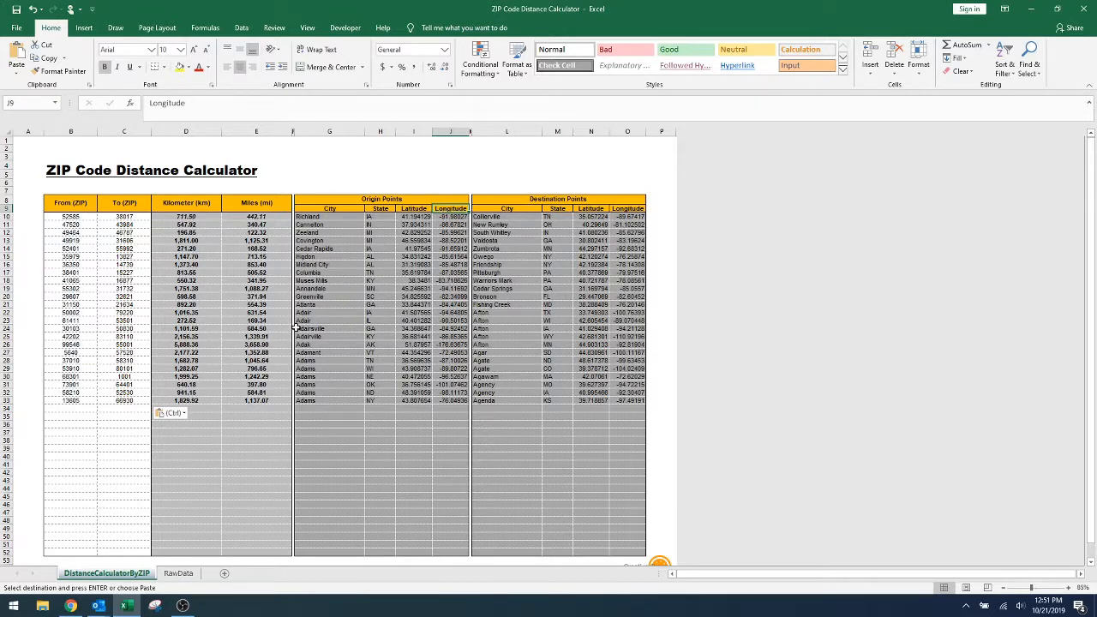